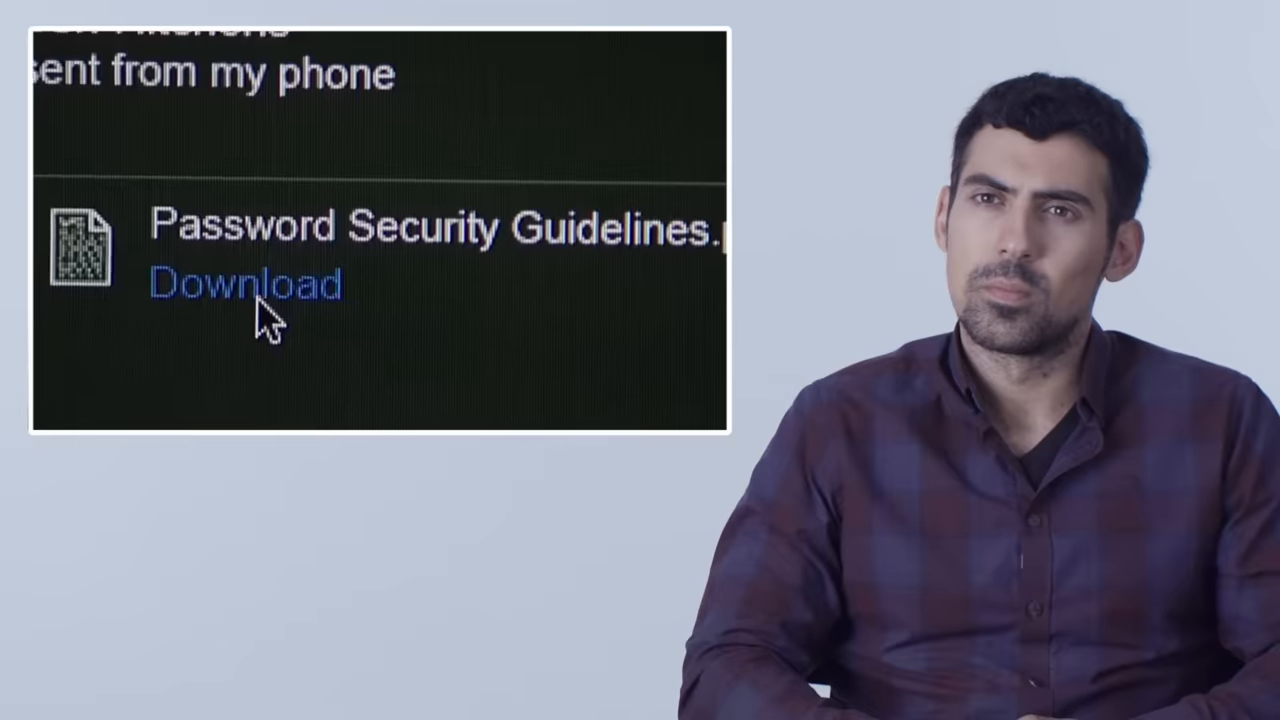
click(250, 284)
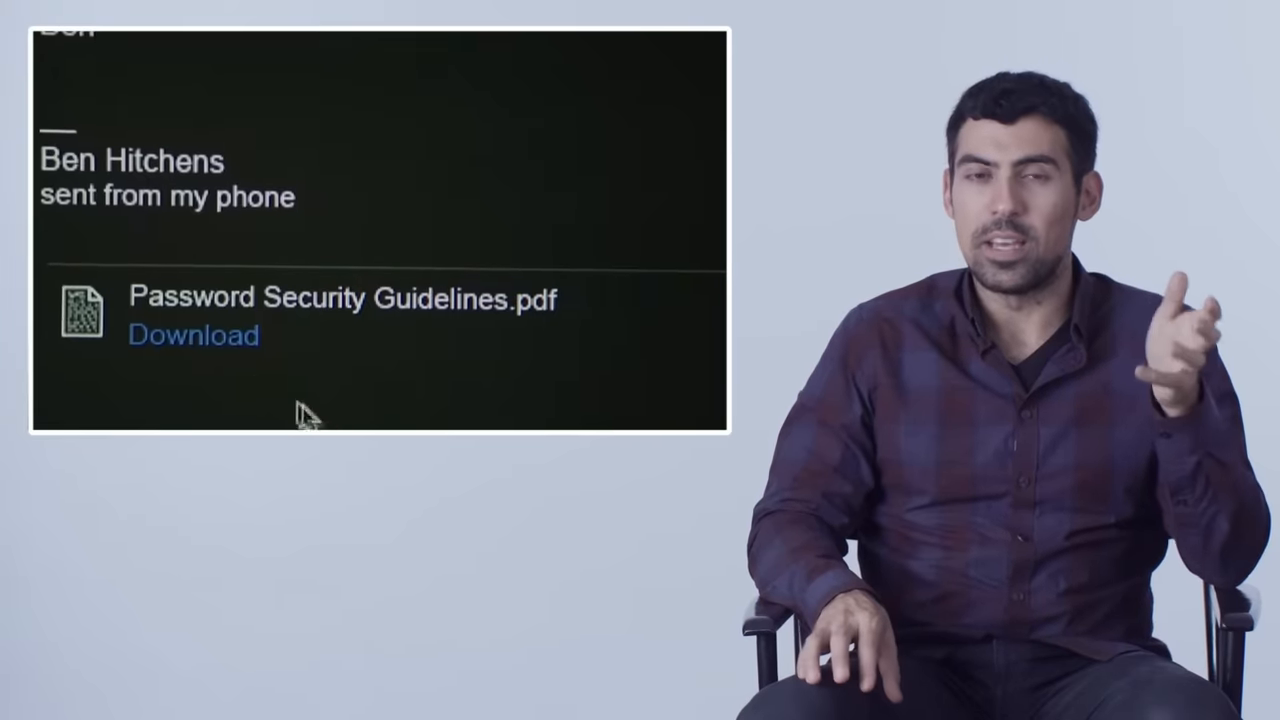
click(192, 334)
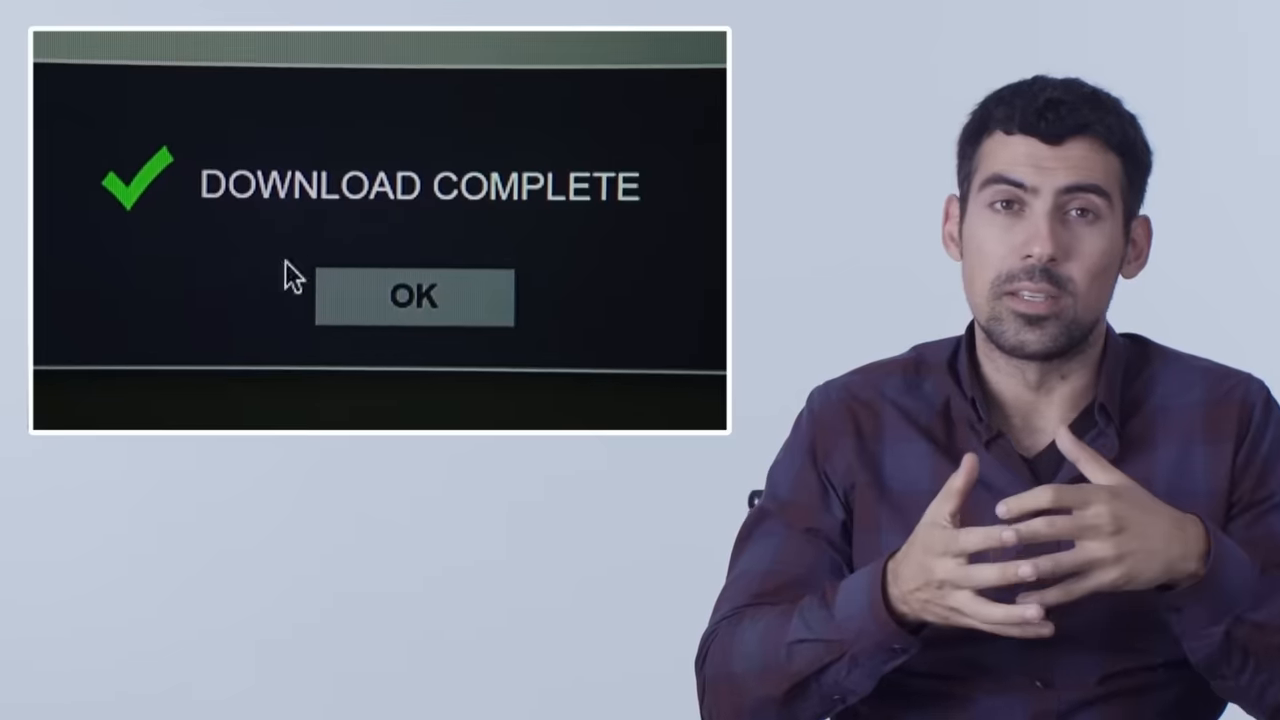